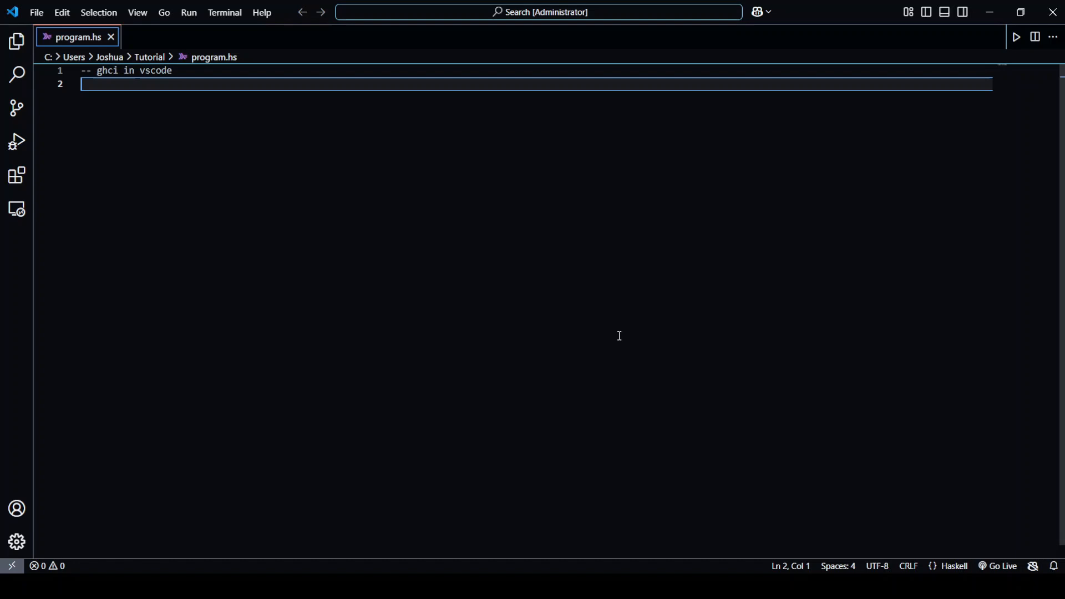
pyautogui.moveTo(603, 12)
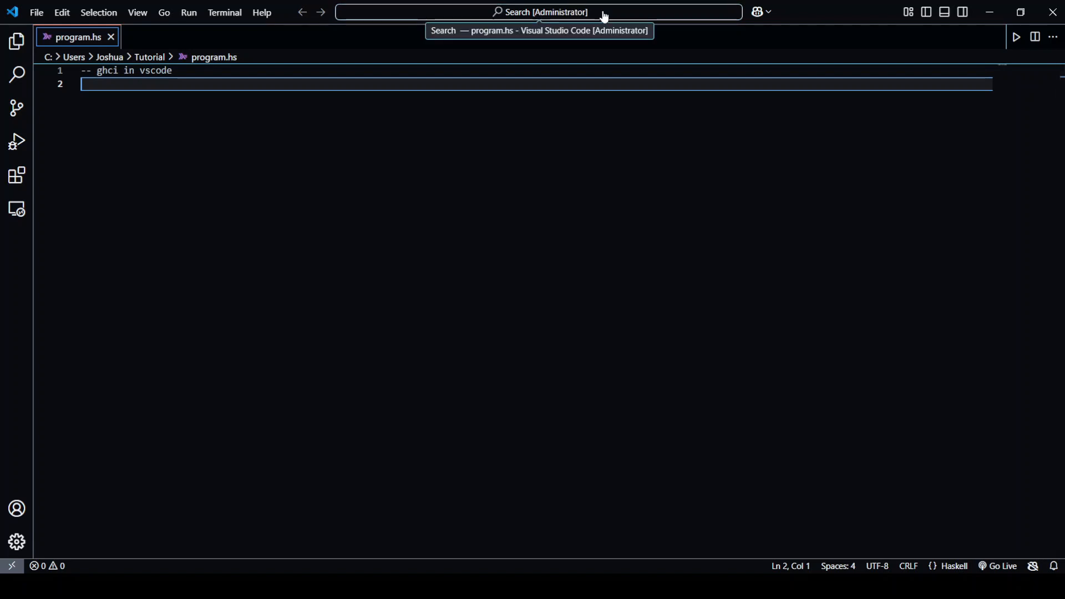
pyautogui.moveTo(600, 102)
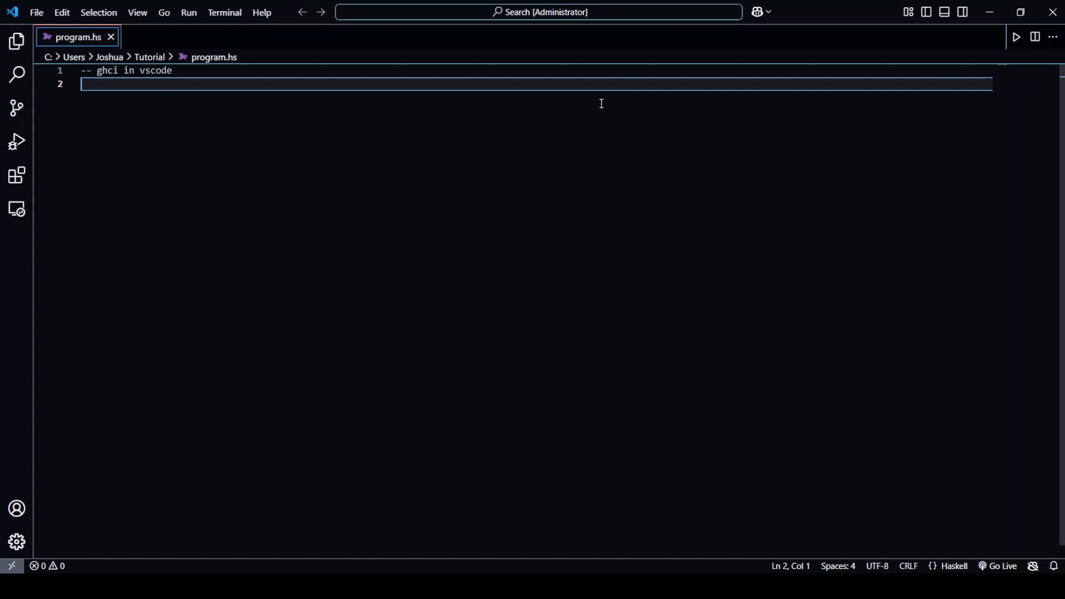
# Step: Write the double :: Int -> Int signature in program.hs
pyautogui.write('double :: Int -> Int')
pyautogui.write('double x = x*2')
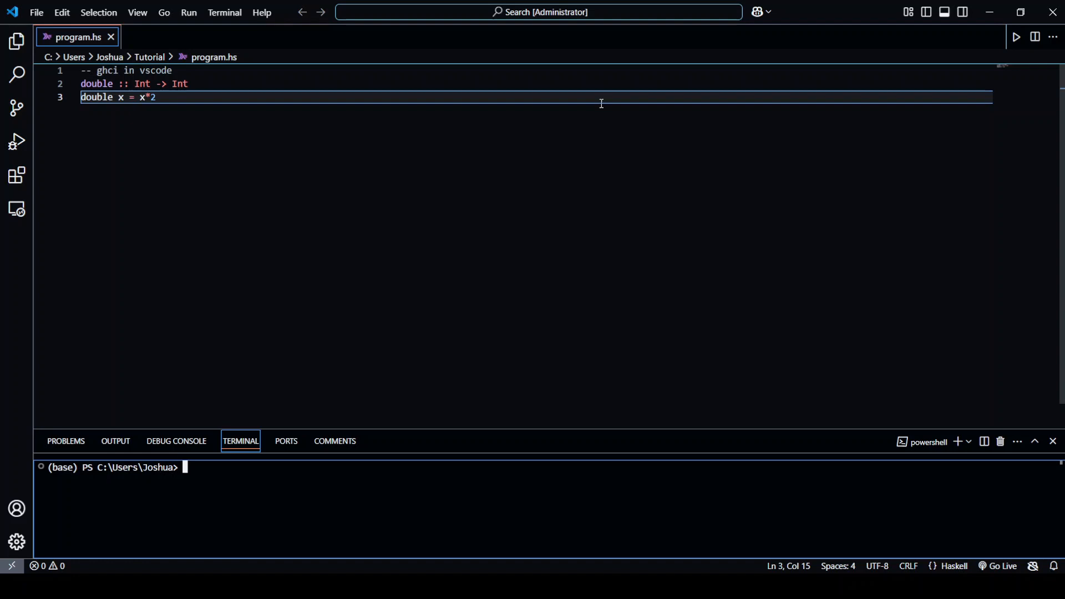
# Step: Run ghci program.hs in the terminal and evaluate double 5 to get 10
pyautogui.write('ghci pr')
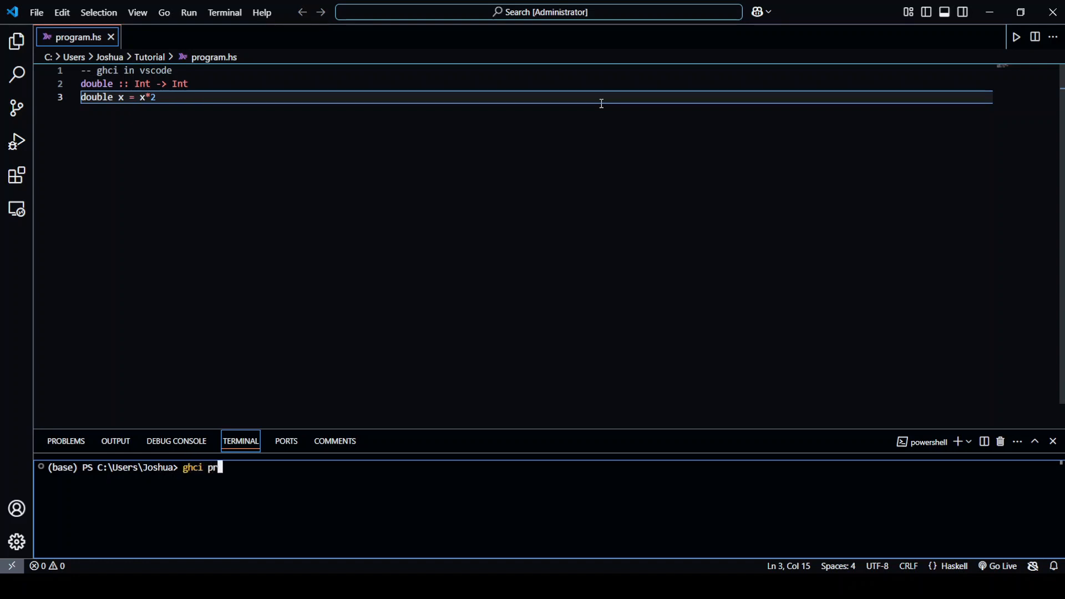
pyautogui.write('ogram.hs')
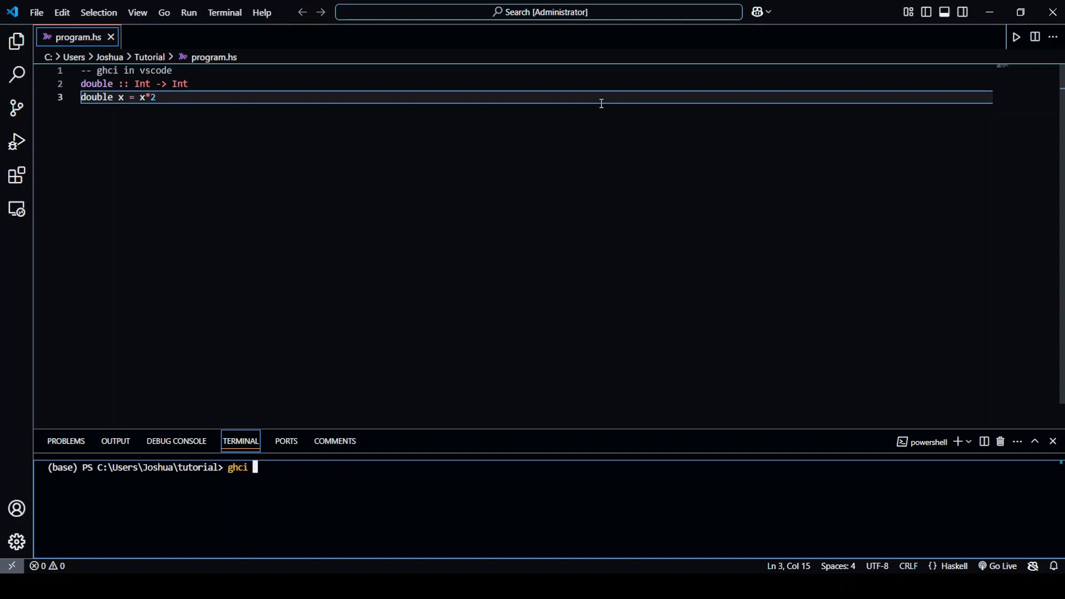
pyautogui.write('program.hs')
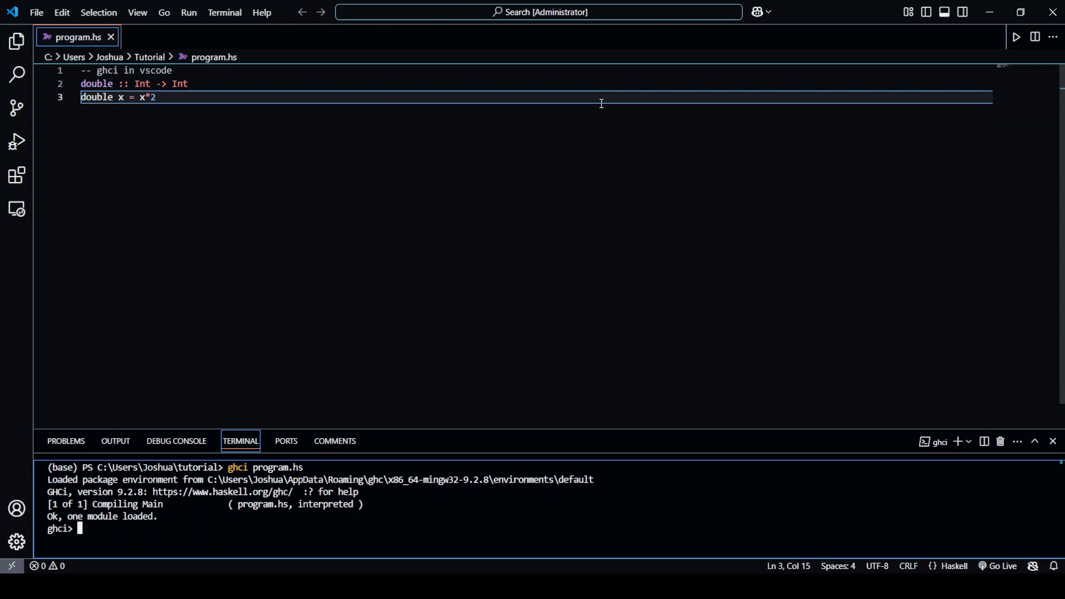
pyautogui.write('double 5')
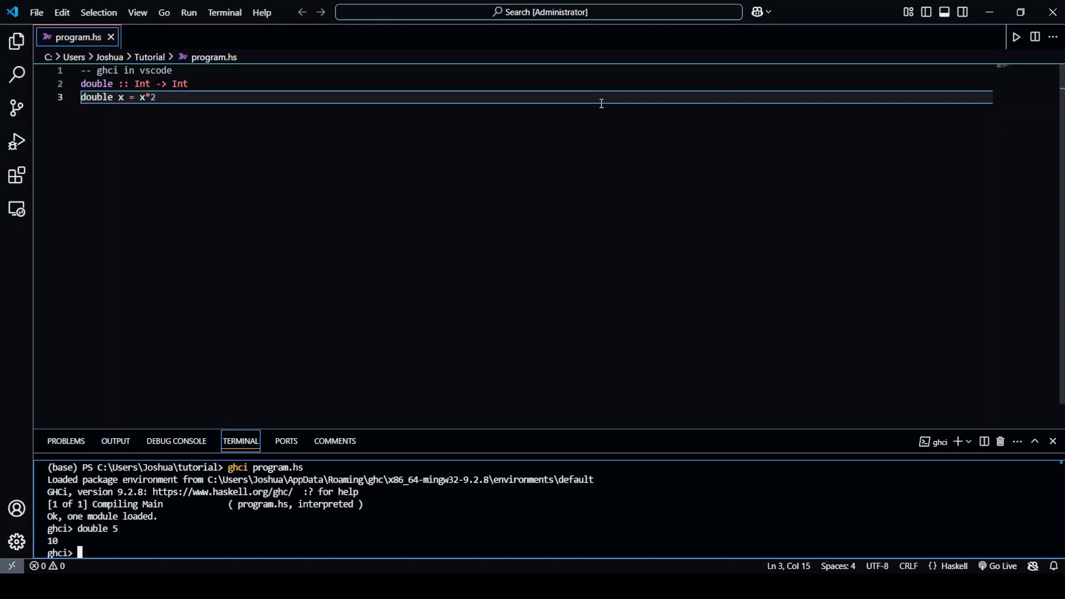
# Step: Evaluate double 10 at the GHCi prompt, getting 20
pyautogui.write('double 10')
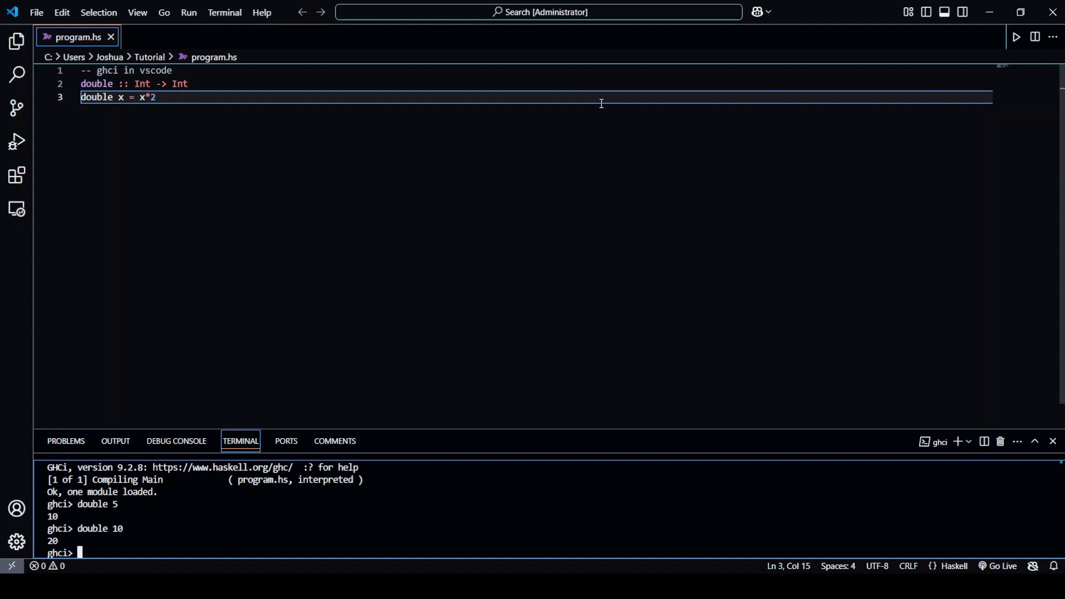
# Step: Add triple :: Int -> Int with triple y = y*3 below double, then try triple in GHCi
pyautogui.write('triple')
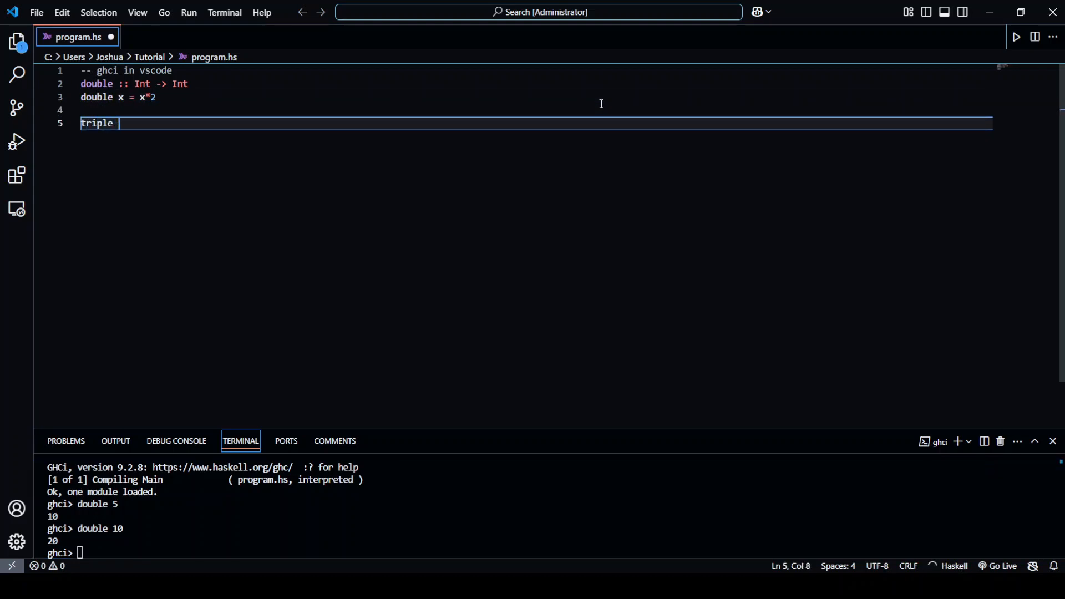
pyautogui.write(':: Int -> In')
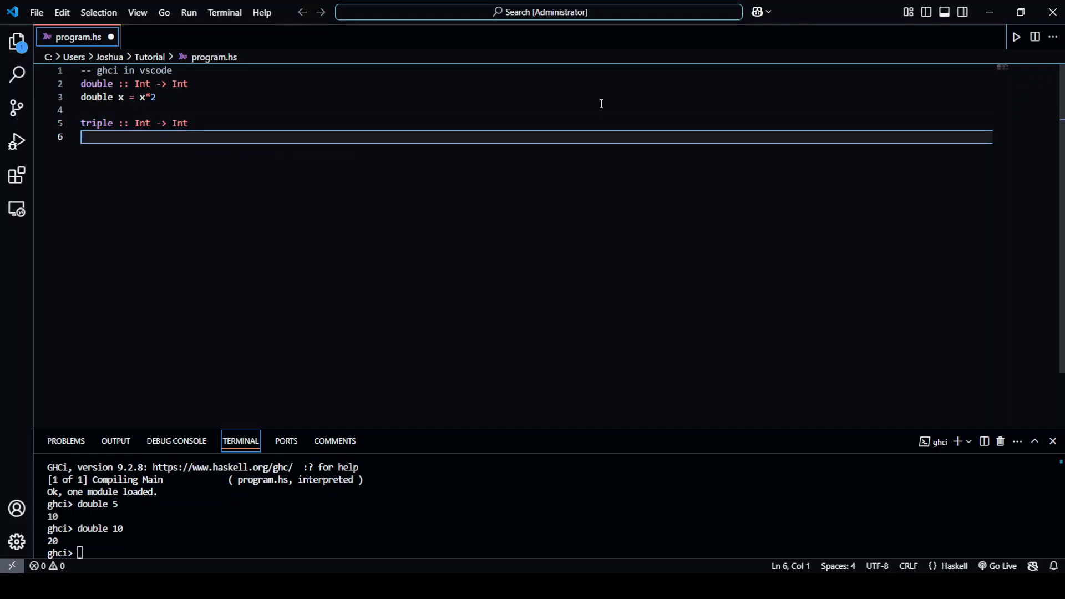
pyautogui.write('triple y')
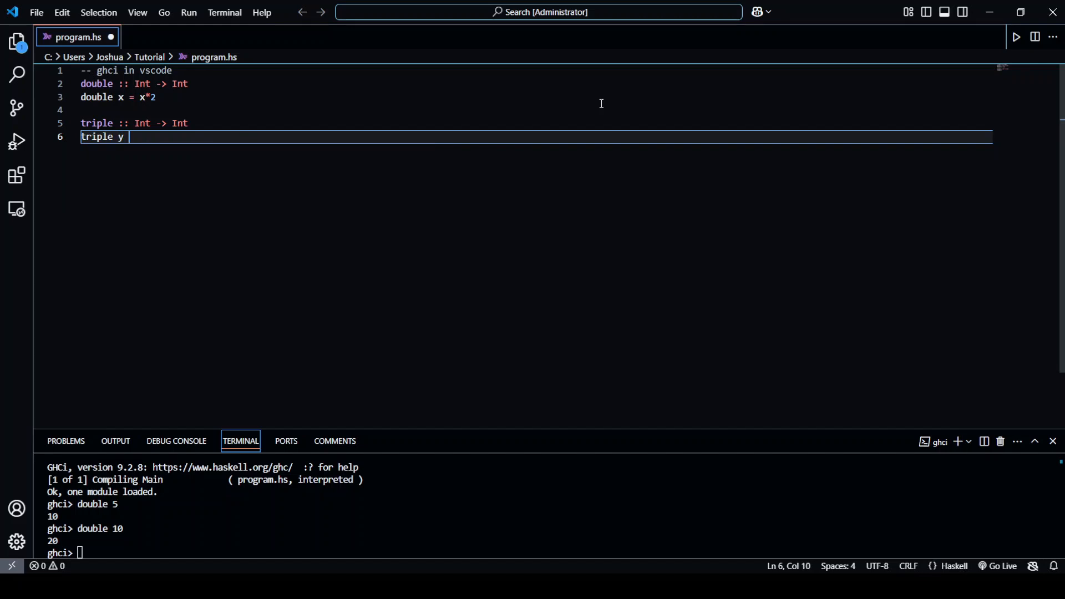
pyautogui.write('= y*')
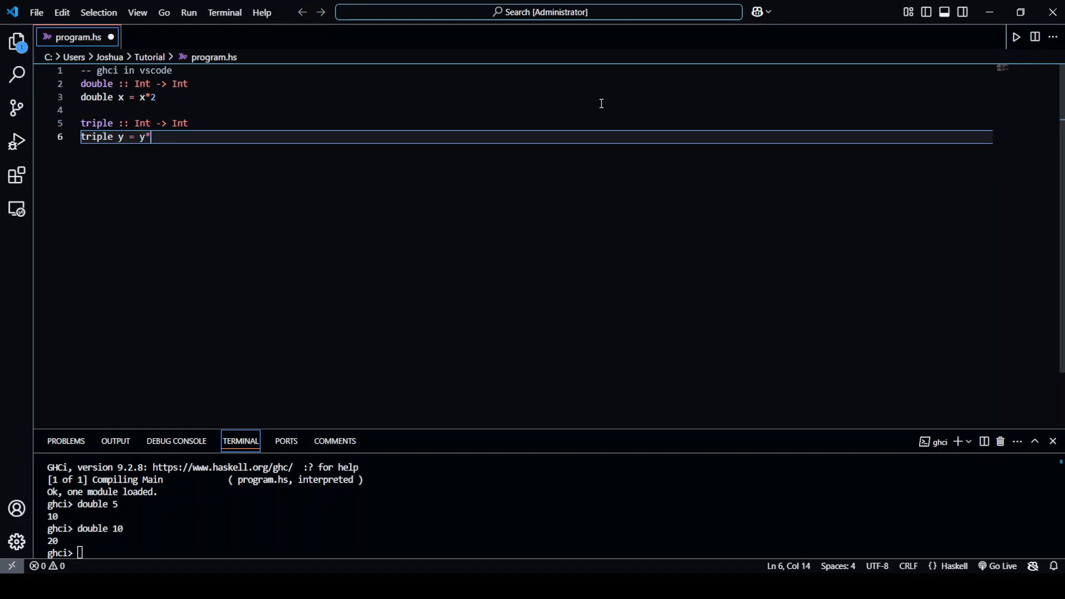
pyautogui.write('3')
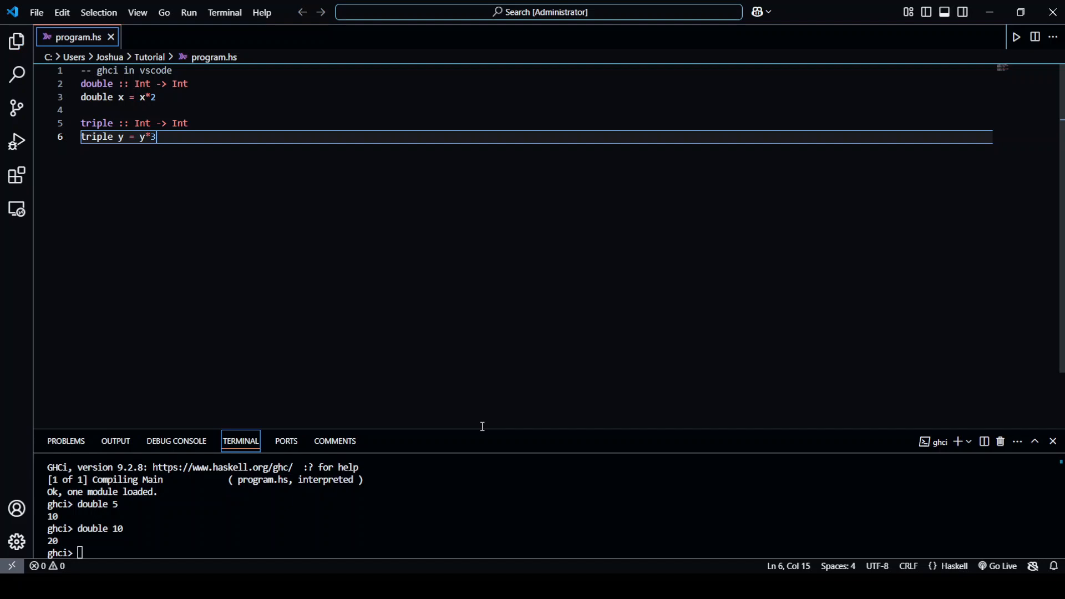
pyautogui.write('triple 5')
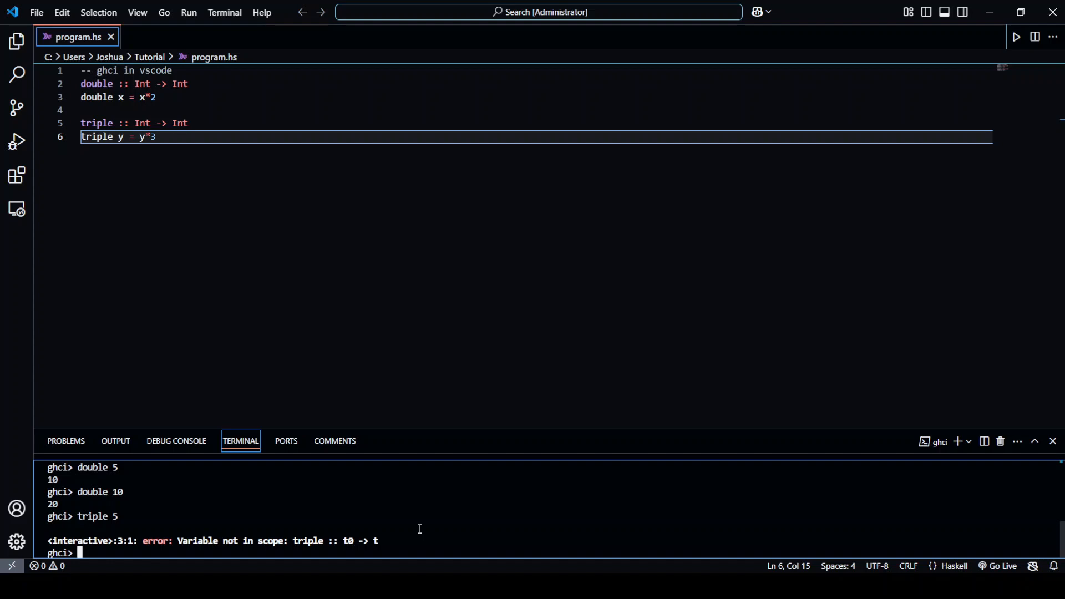
# Step: Reload program.hs with :r and start evaluating triple again
pyautogui.write(':r')
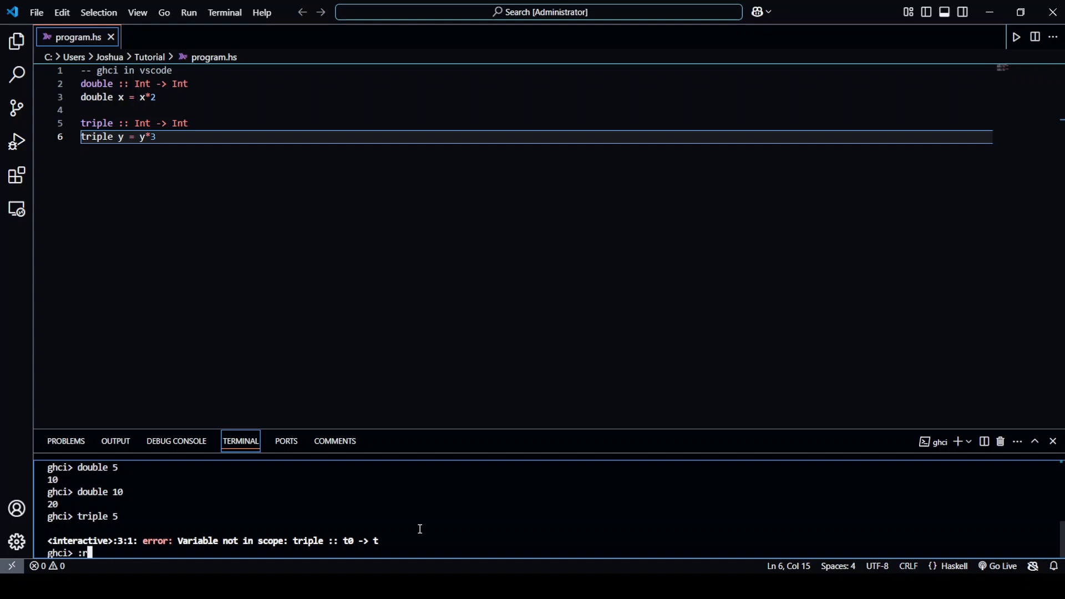
pyautogui.press('Enter')
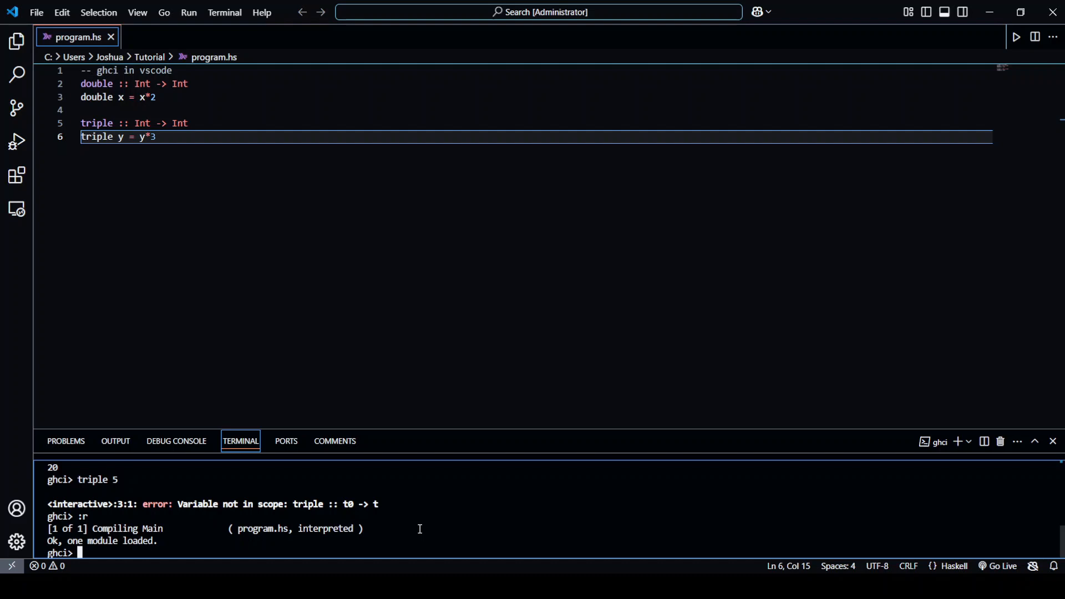
pyautogui.write('trip')
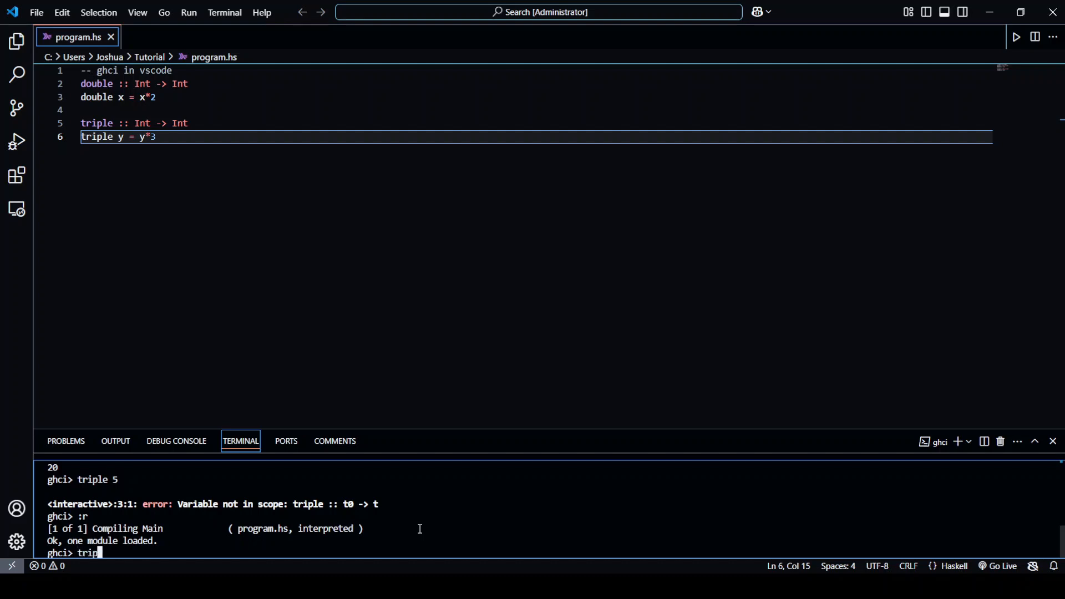